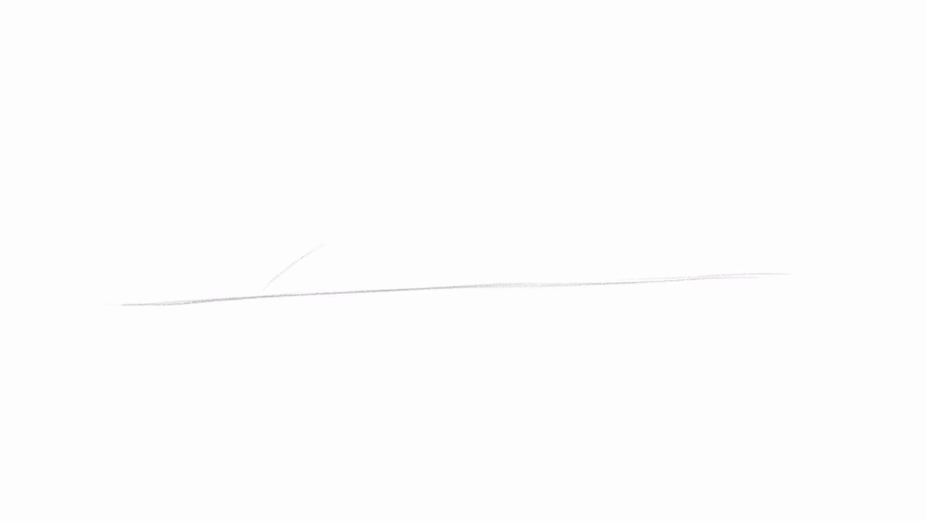
# Step: Sketch faint construction arcs for the upper eyelid, the lower eyelid and the outer eye corner
pyautogui.moveTo(272, 298); pyautogui.dragTo(378, 222)
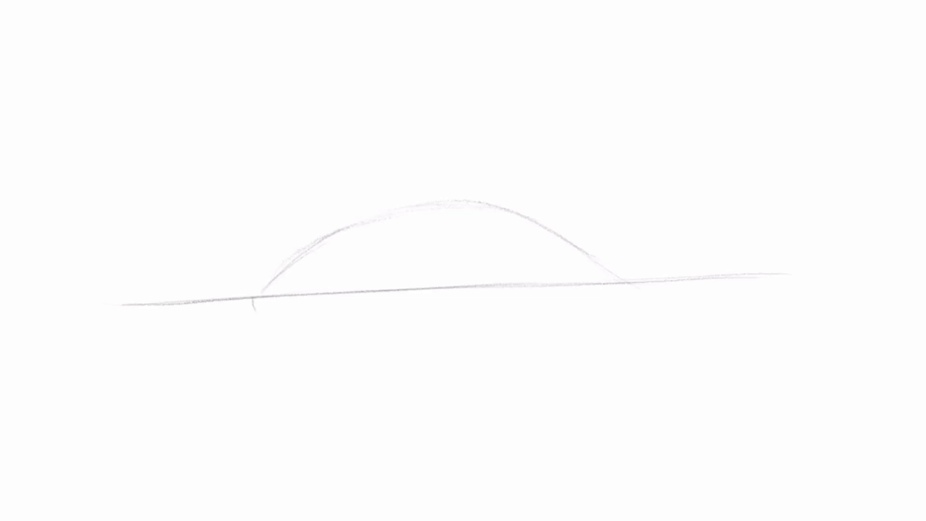
pyautogui.moveTo(256, 307); pyautogui.dragTo(372, 369)
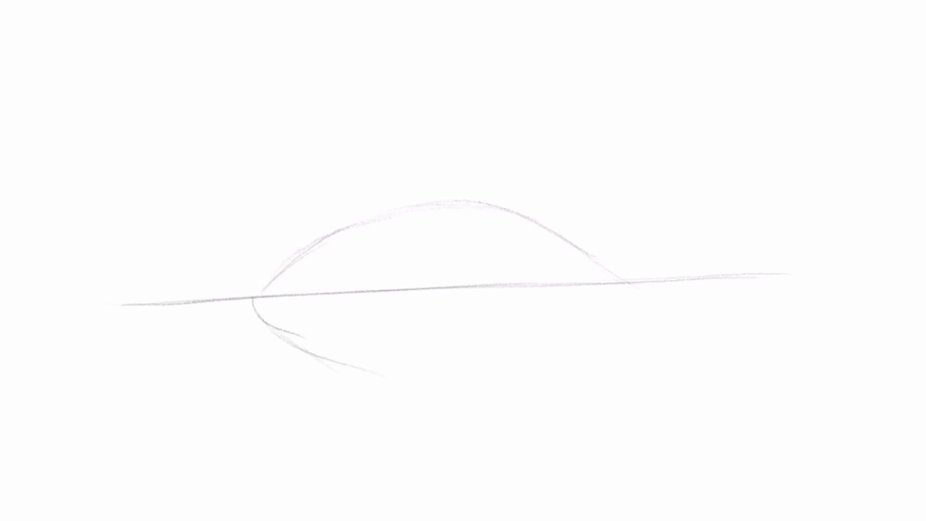
pyautogui.moveTo(272, 319); pyautogui.dragTo(556, 366)
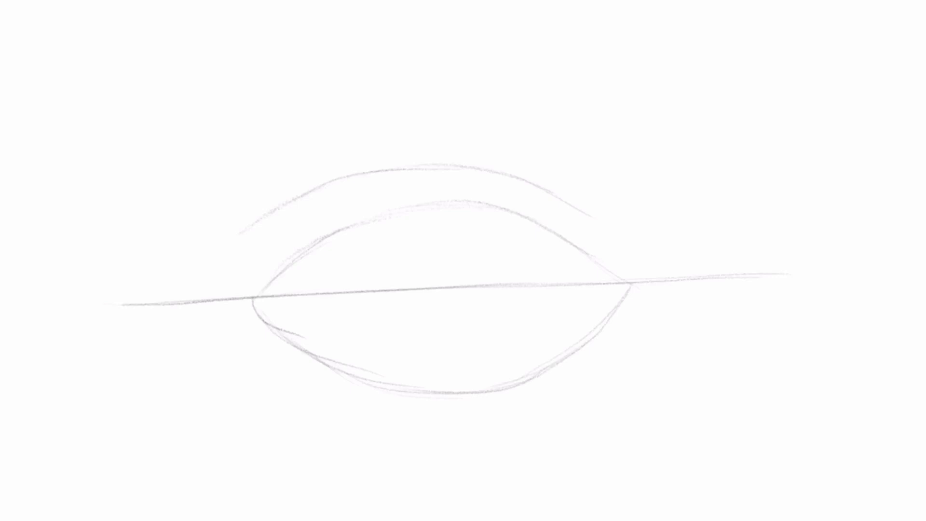
pyautogui.moveTo(596, 219); pyautogui.dragTo(659, 263)
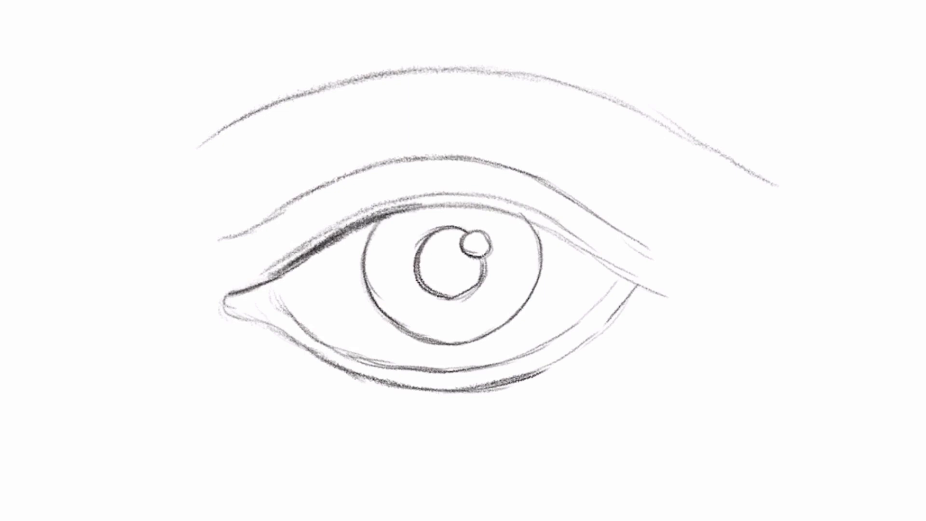
# Step: Darken the upper lash line, then begin shading the iris and lids of the eye
pyautogui.moveTo(239, 290); pyautogui.dragTo(422, 201)
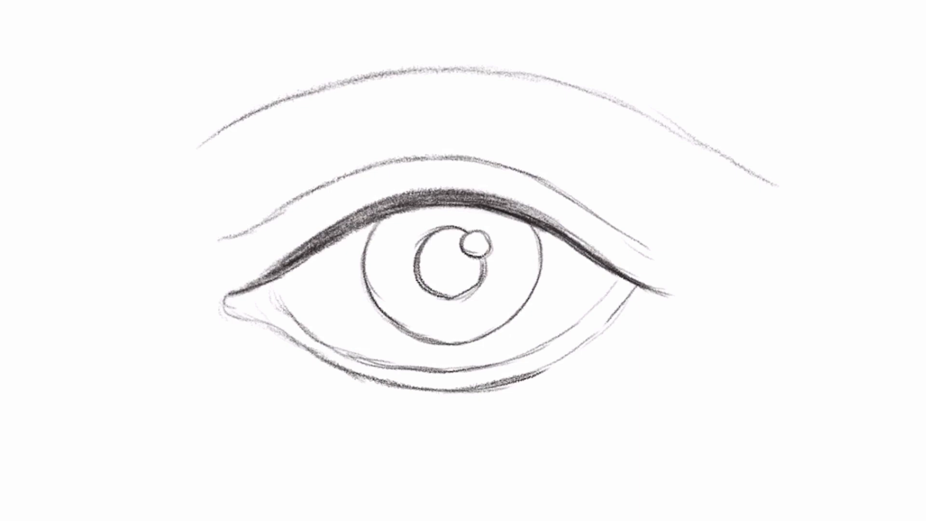
pyautogui.moveTo(466, 230); pyautogui.dragTo(431, 295)
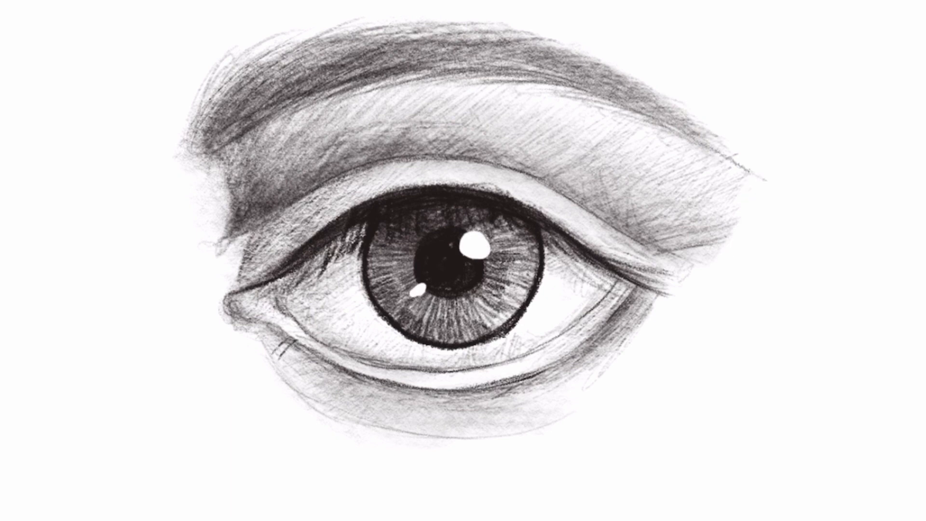
# Step: Flick short dark strokes beneath the lower lid to form the lower eyelashes
pyautogui.moveTo(284, 348); pyautogui.dragTo(419, 414)
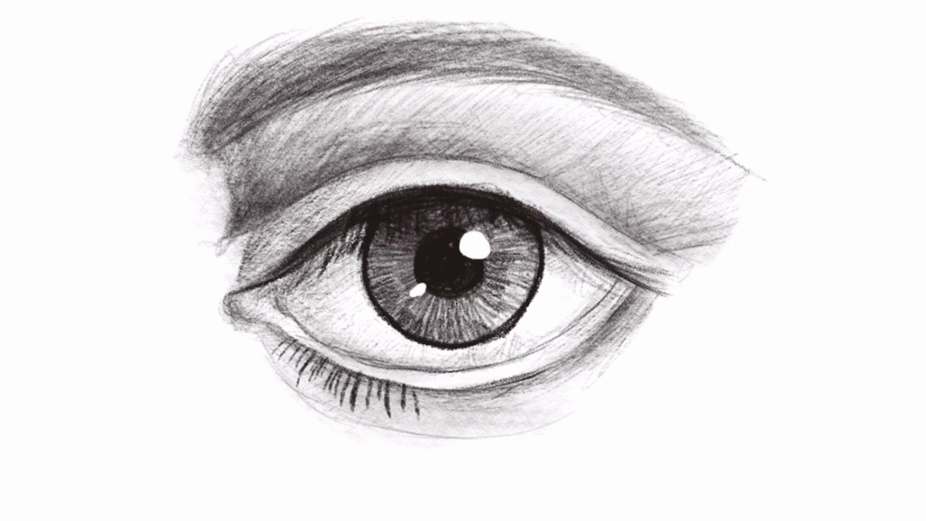